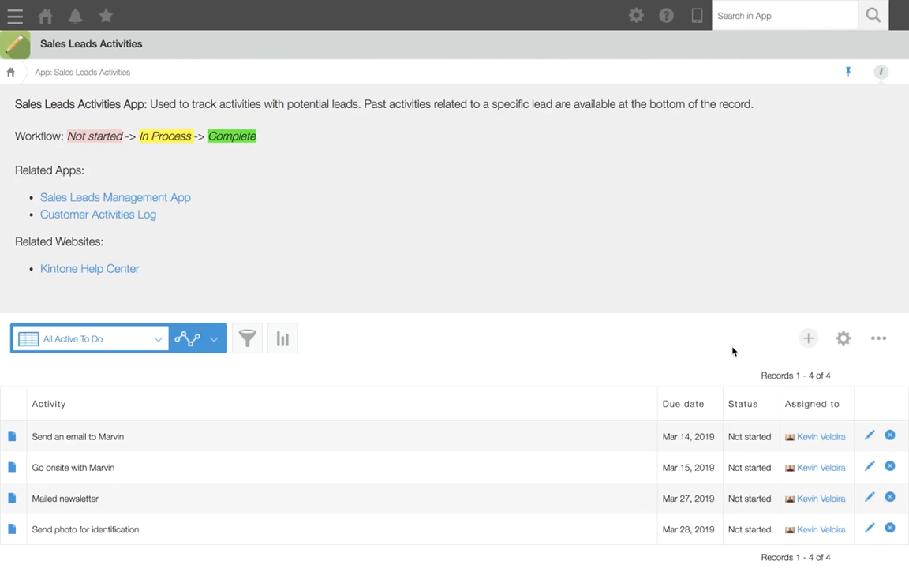
mouse_move(800, 355)
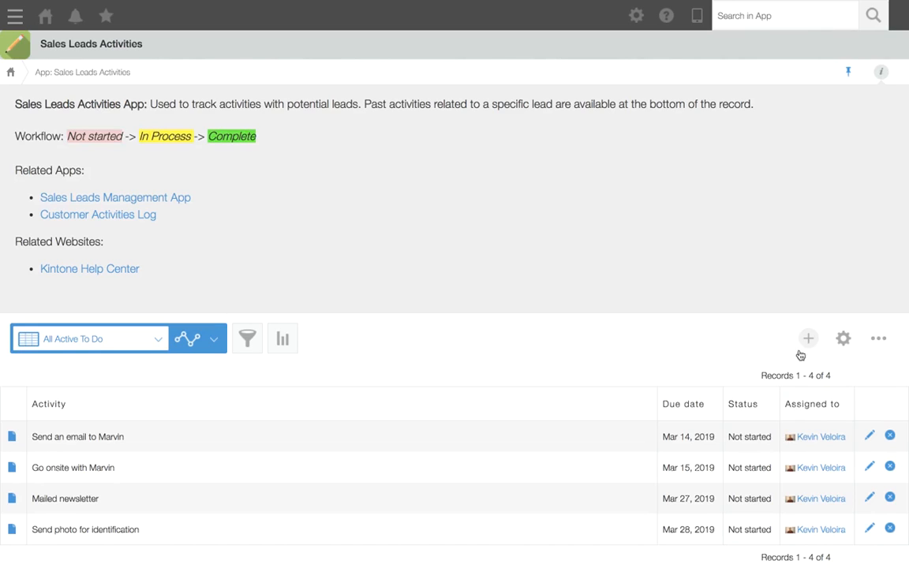
- Open App Settings for the Sales Leads Activities app from the record list
click(843, 339)
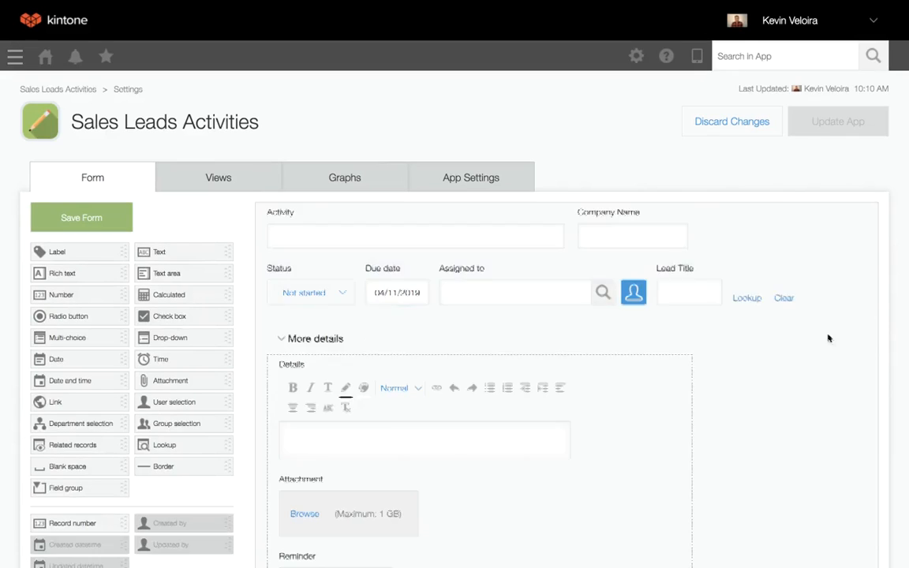
- Go to the Appearance page under the app's General Settings
click(471, 176)
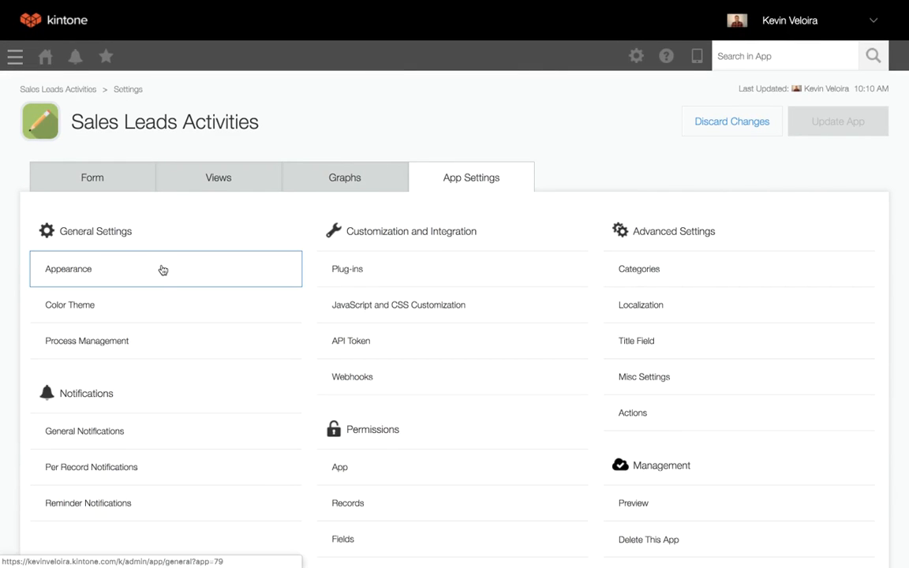
click(68, 269)
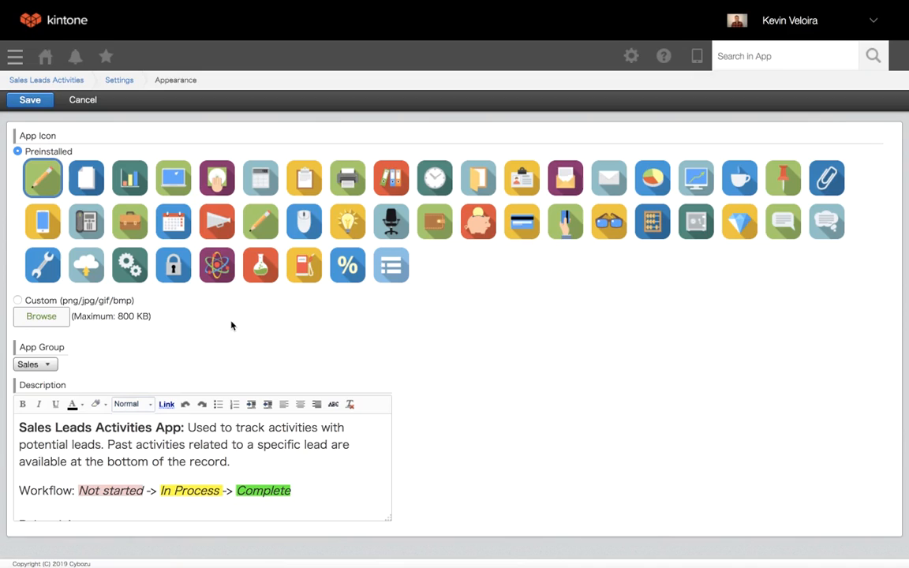
- Set the description text to Large and scroll to the Related Apps links
click(34, 364)
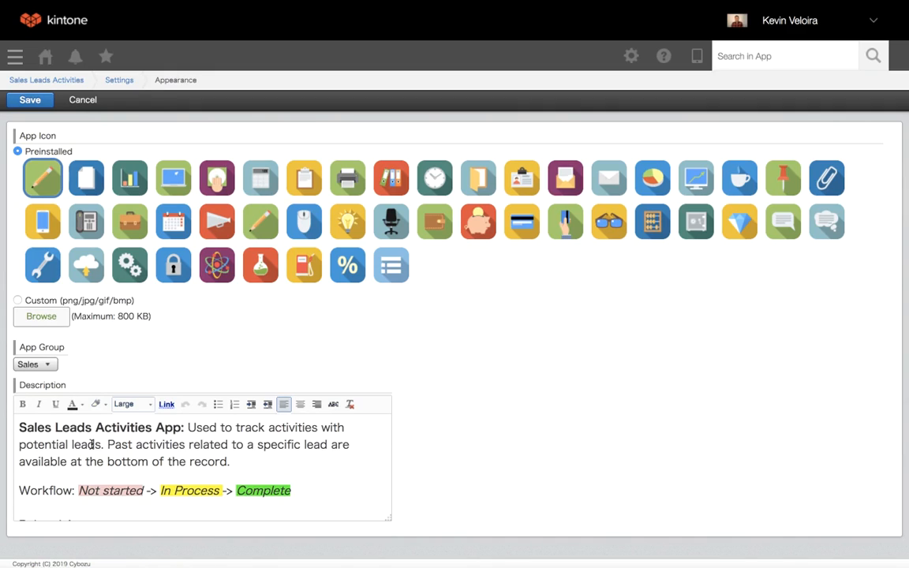
scroll(down, 3)
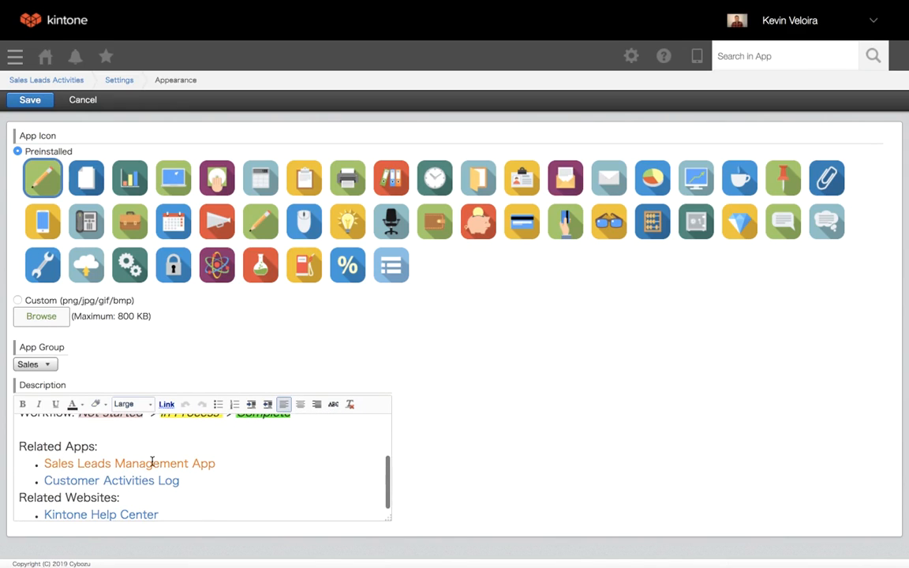
- Review the Sales Leads Management App link's address in Edit Link and confirm
click(112, 481)
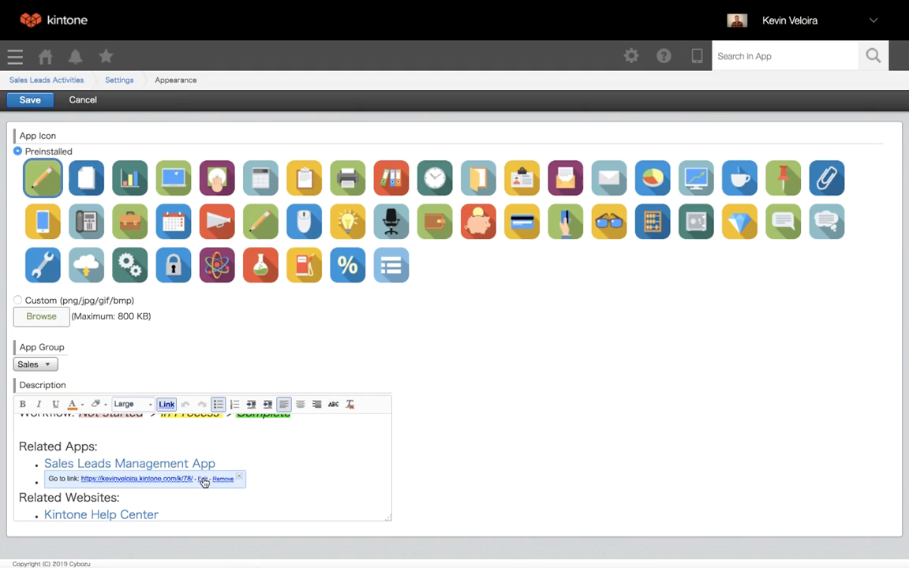
click(203, 480)
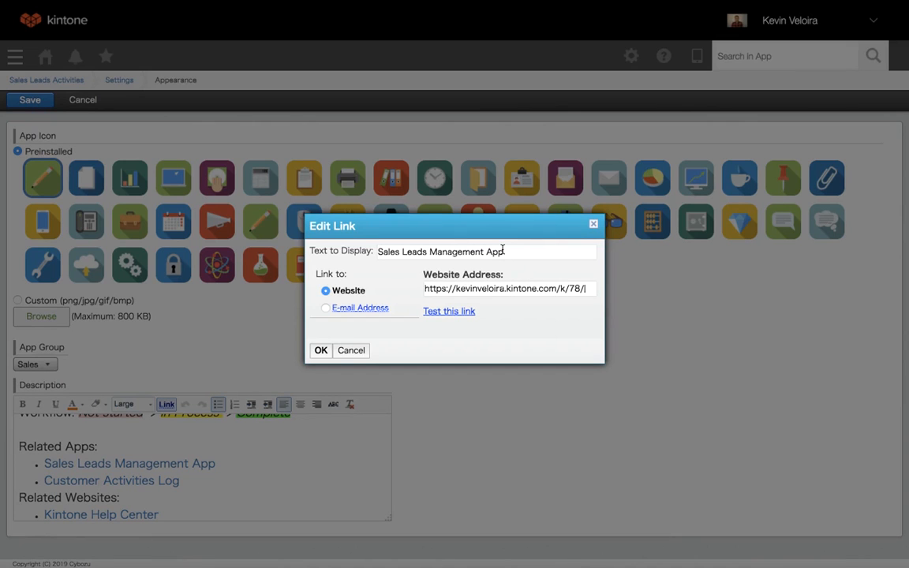
click(320, 351)
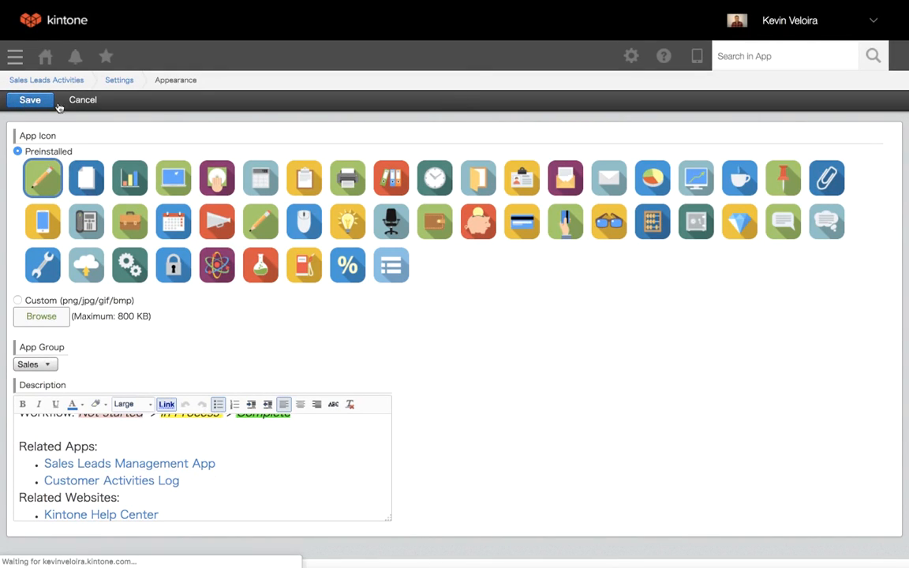
- Save the appearance changes and confirm the app update
click(29, 99)
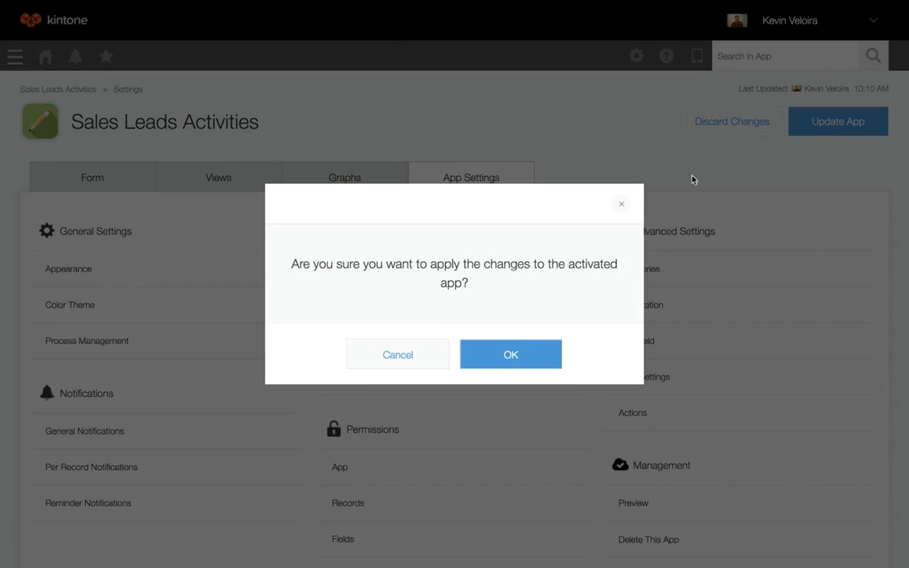
click(510, 355)
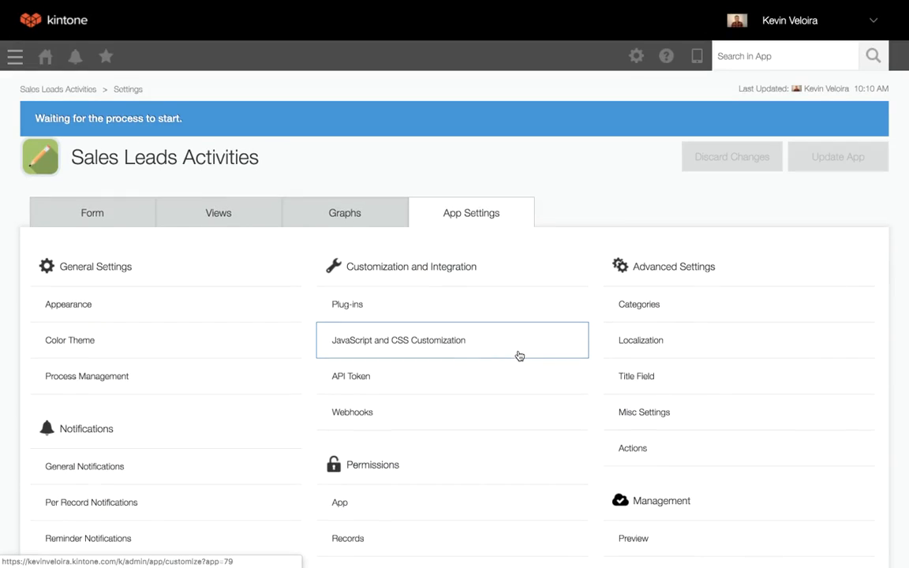